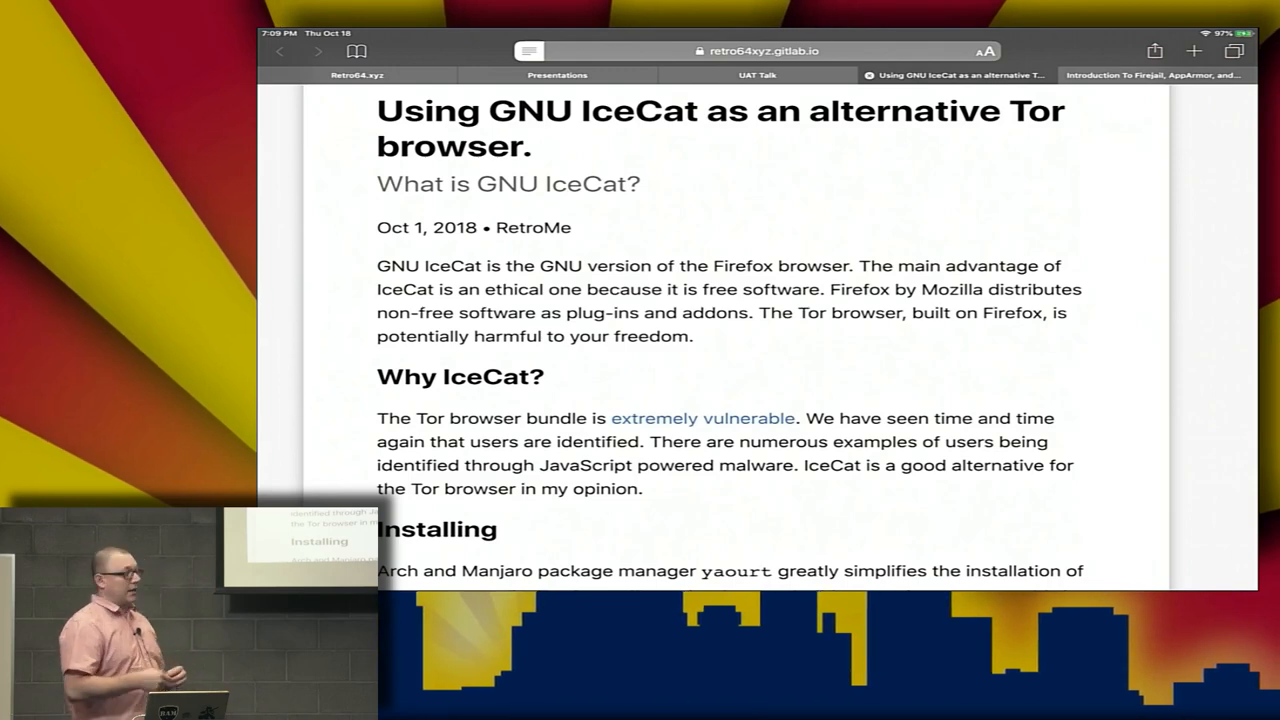
Step: Scroll the archive.is article on FBI malware used against TorMail users
scroll("down", 3)
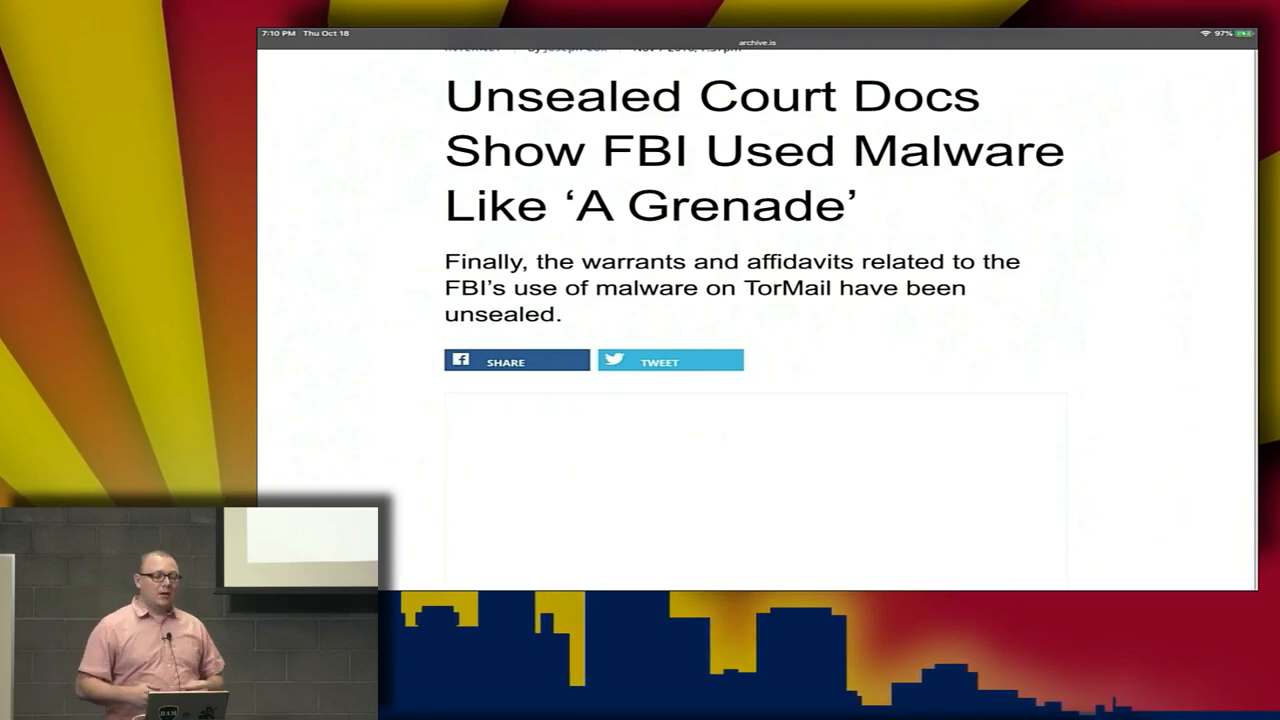
Step: Return to the 'Using GNU IceCat as an alternative' blog post tab at its Installing and Setup sections
scroll("down", 3)
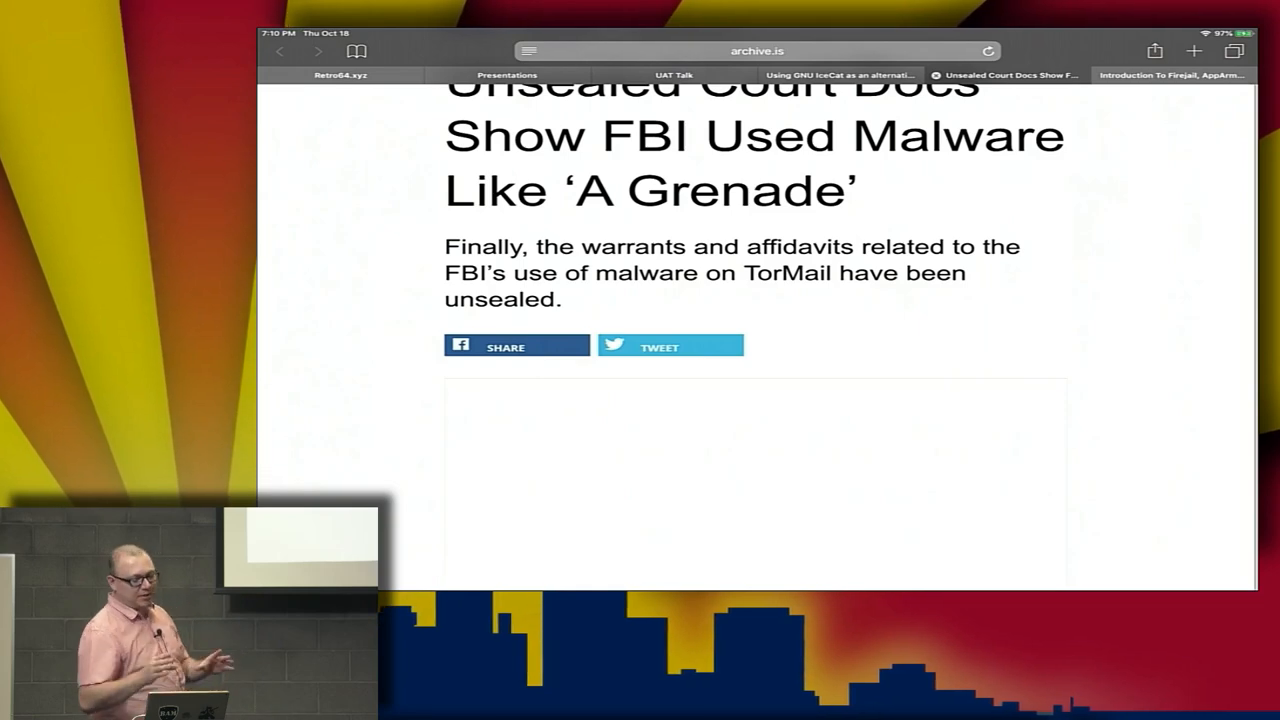
left_click(840, 74)
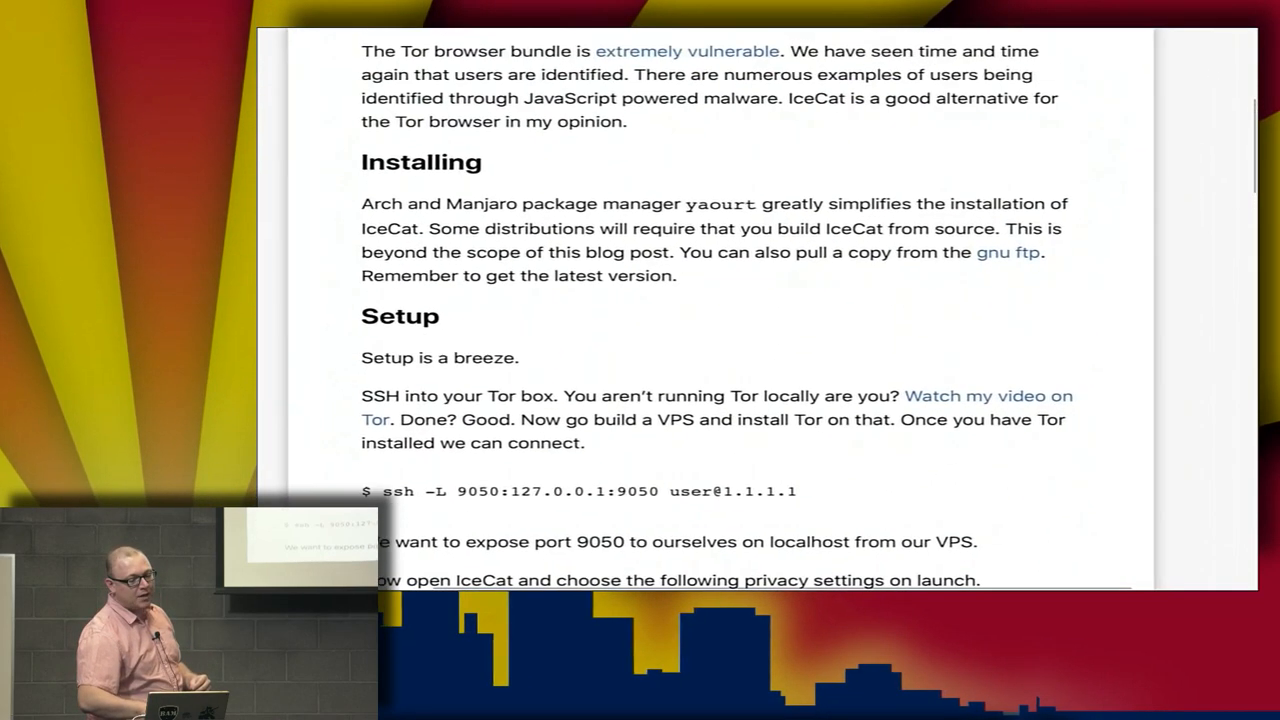
Step: Scroll the post to the ssh port-forwarding command and the start of the privacy settings list
scroll("down", 3)
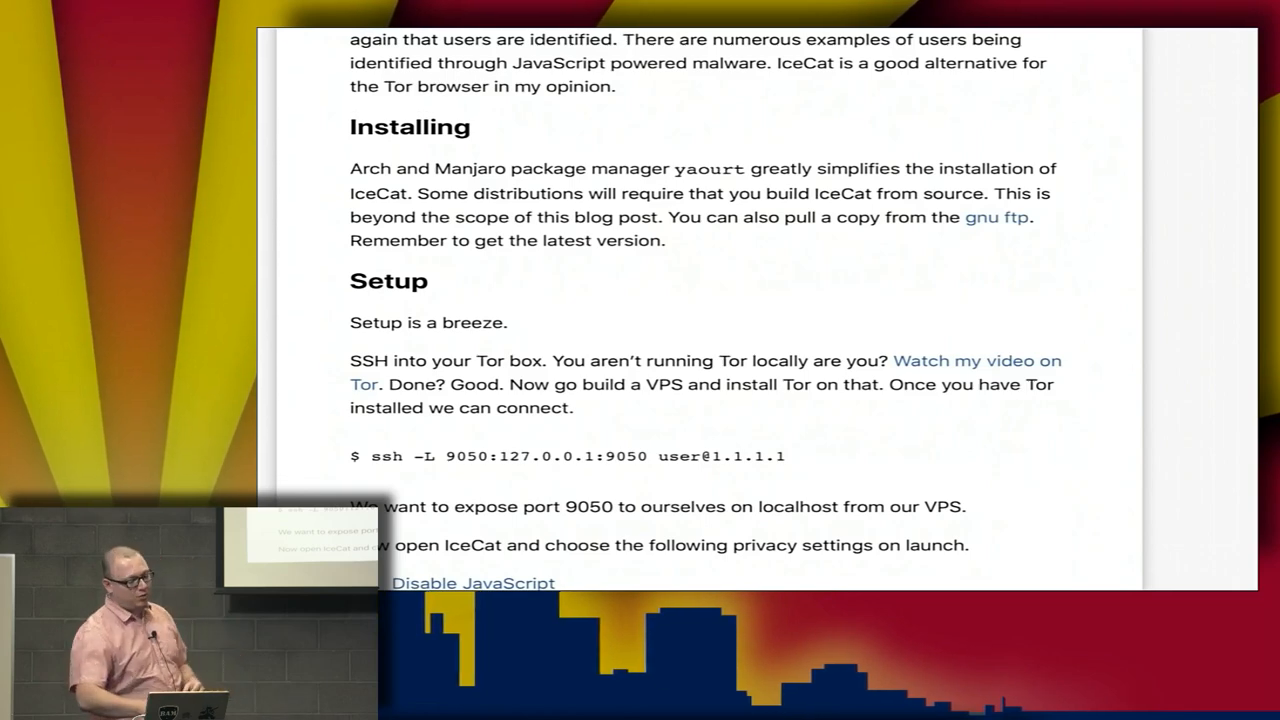
scroll("down", 3)
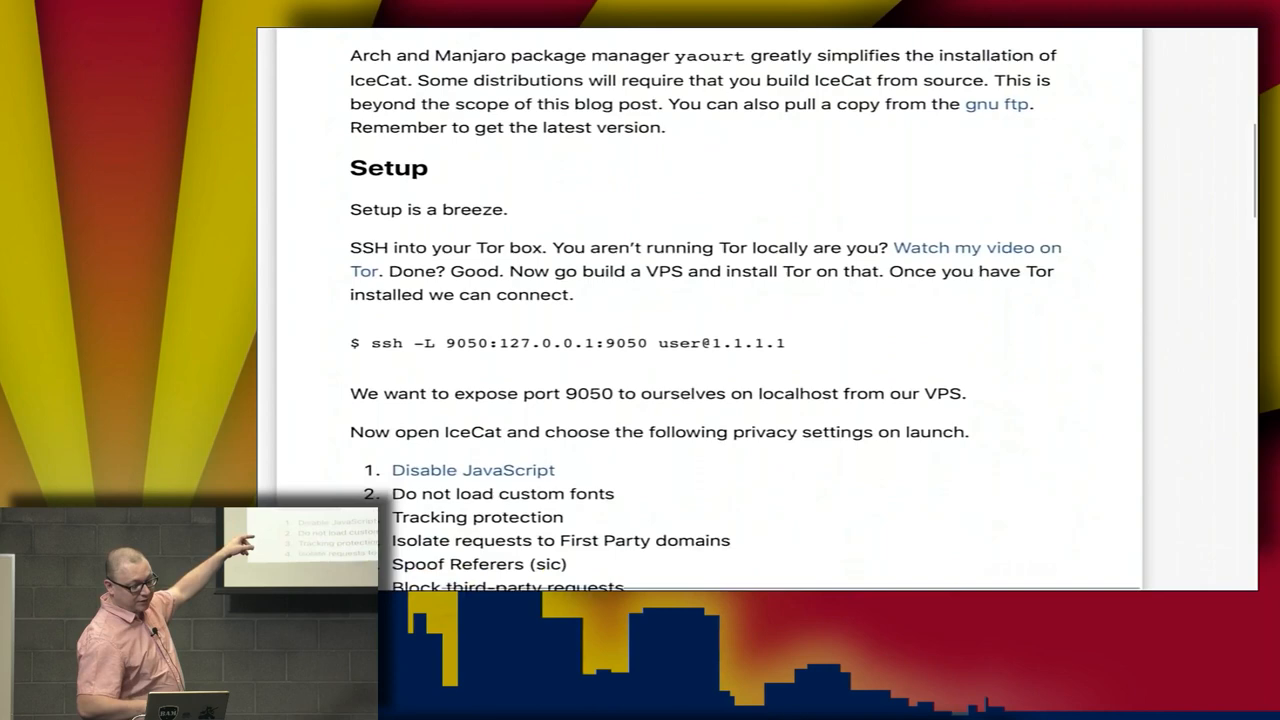
scroll("up", 3)
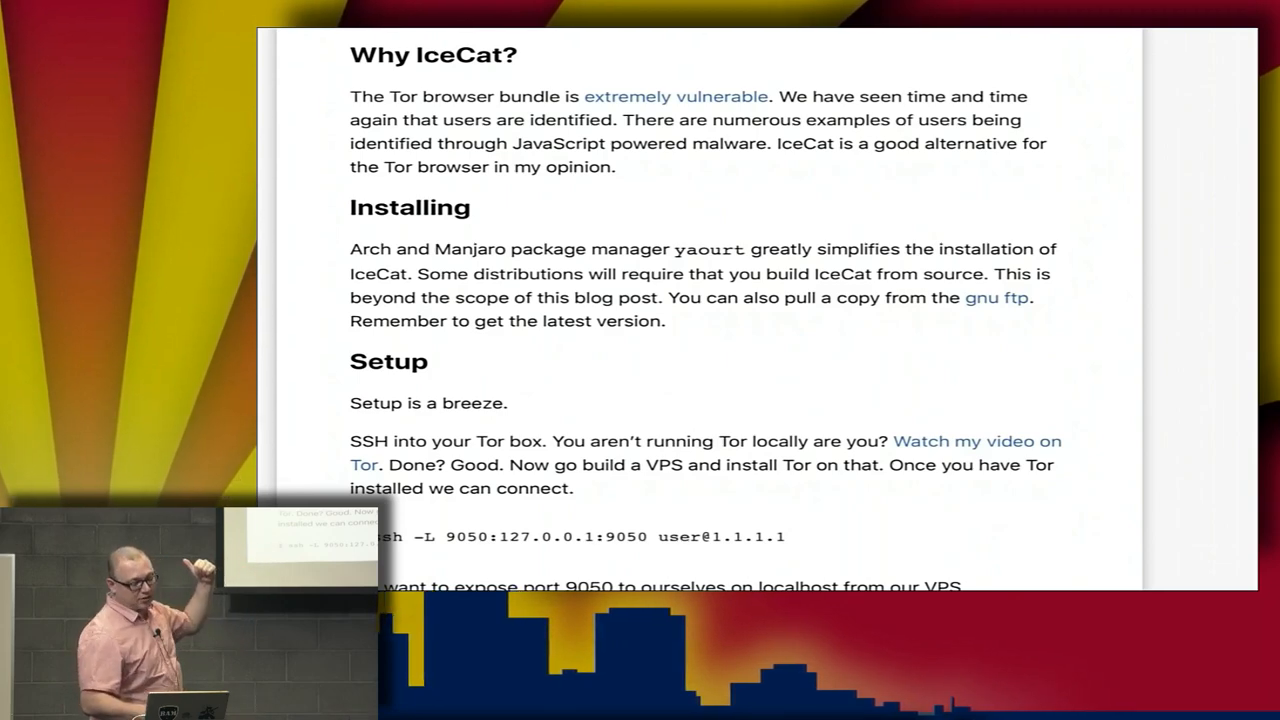
scroll("down", 3)
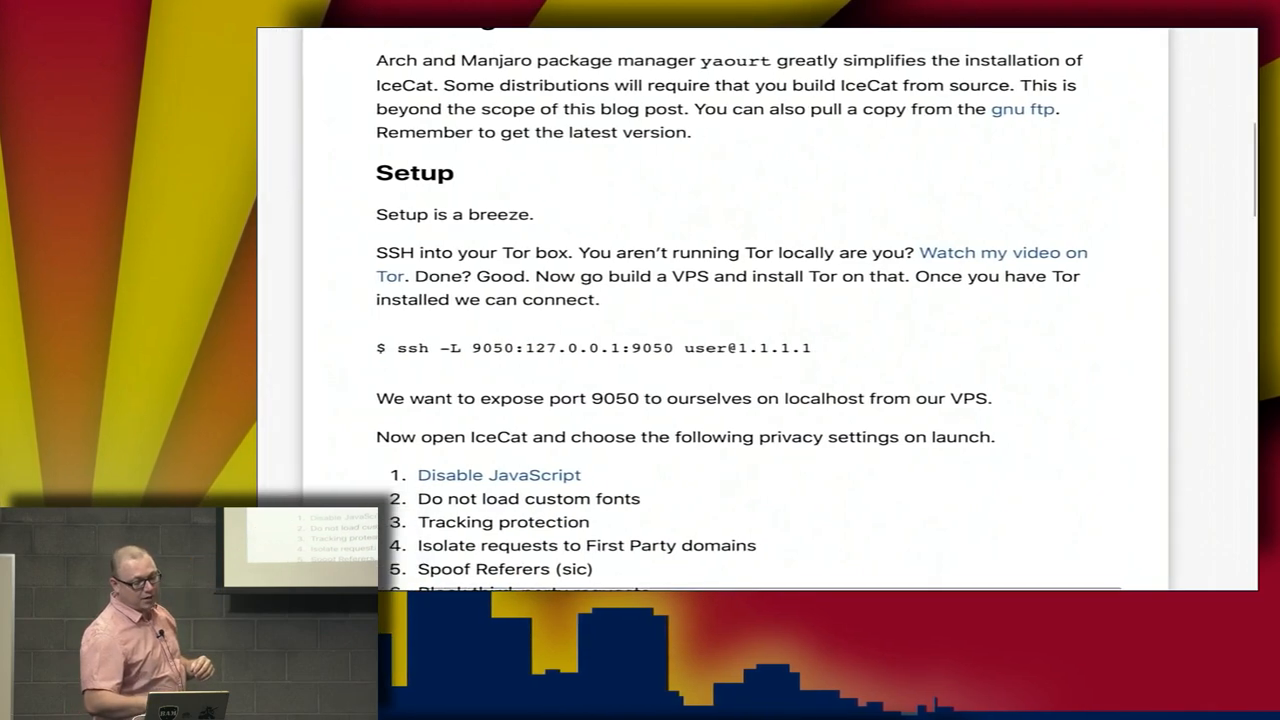
Step: Scroll to the six numbered privacy settings and the Geolocation/WebGL note
scroll("down", 3)
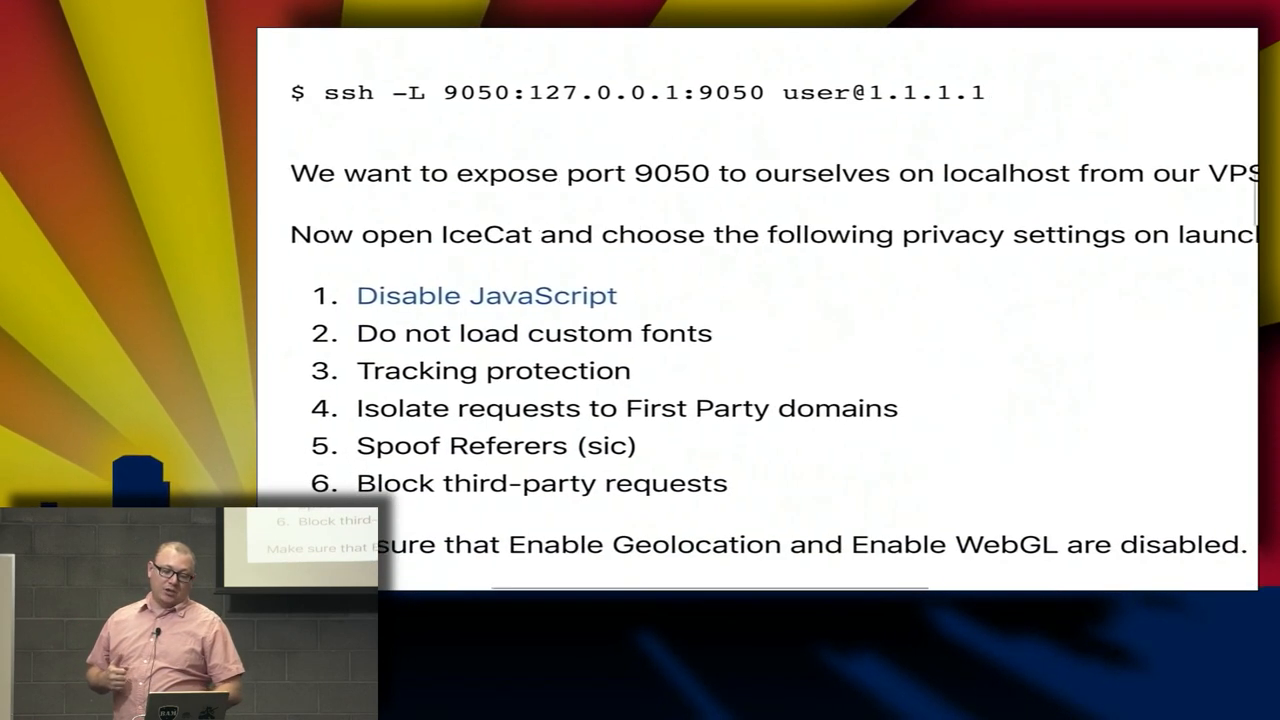
Step: Scroll down to the 'It will look like this' screenshot of IceCat's Privacy settings
scroll("down", 3)
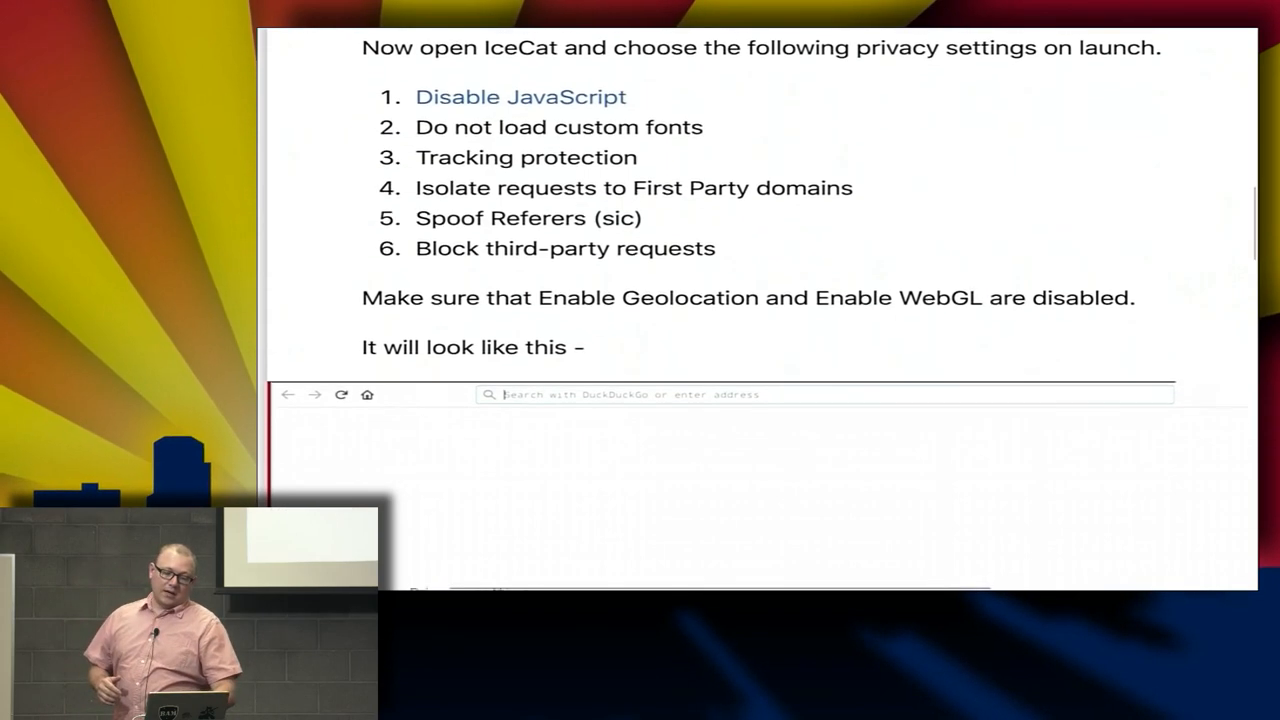
scroll("down", 3)
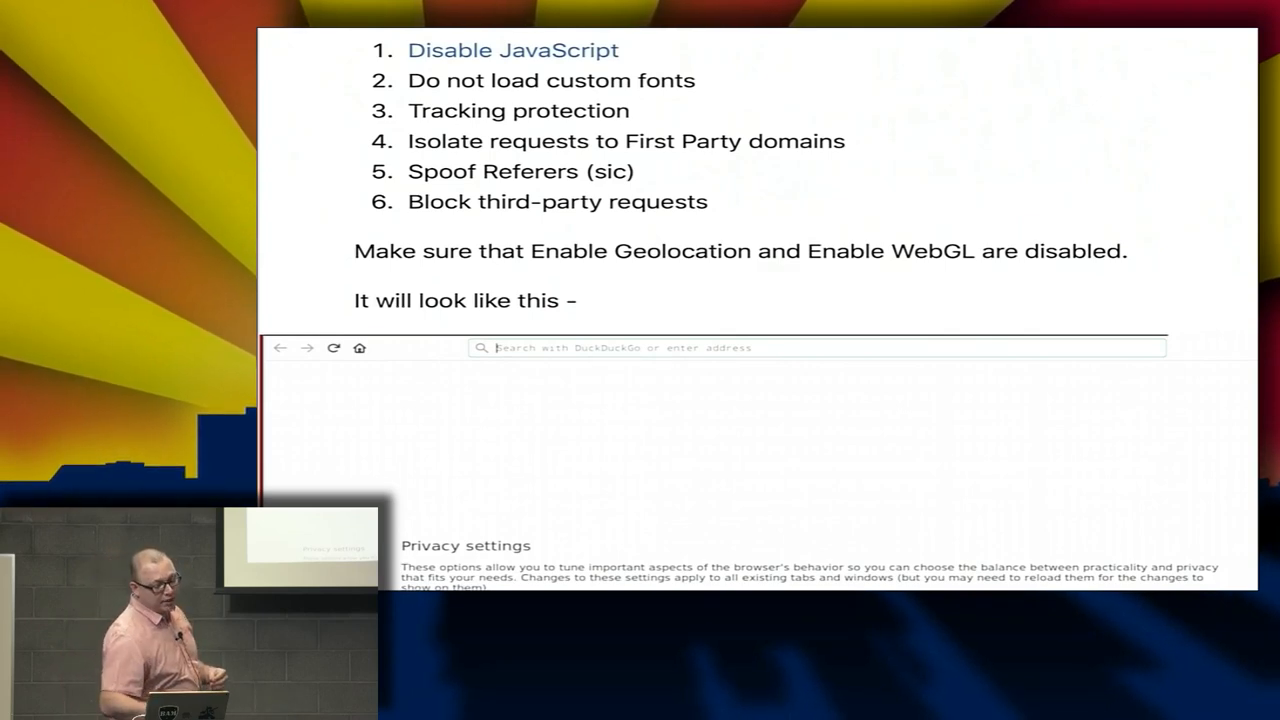
scroll("down", 3)
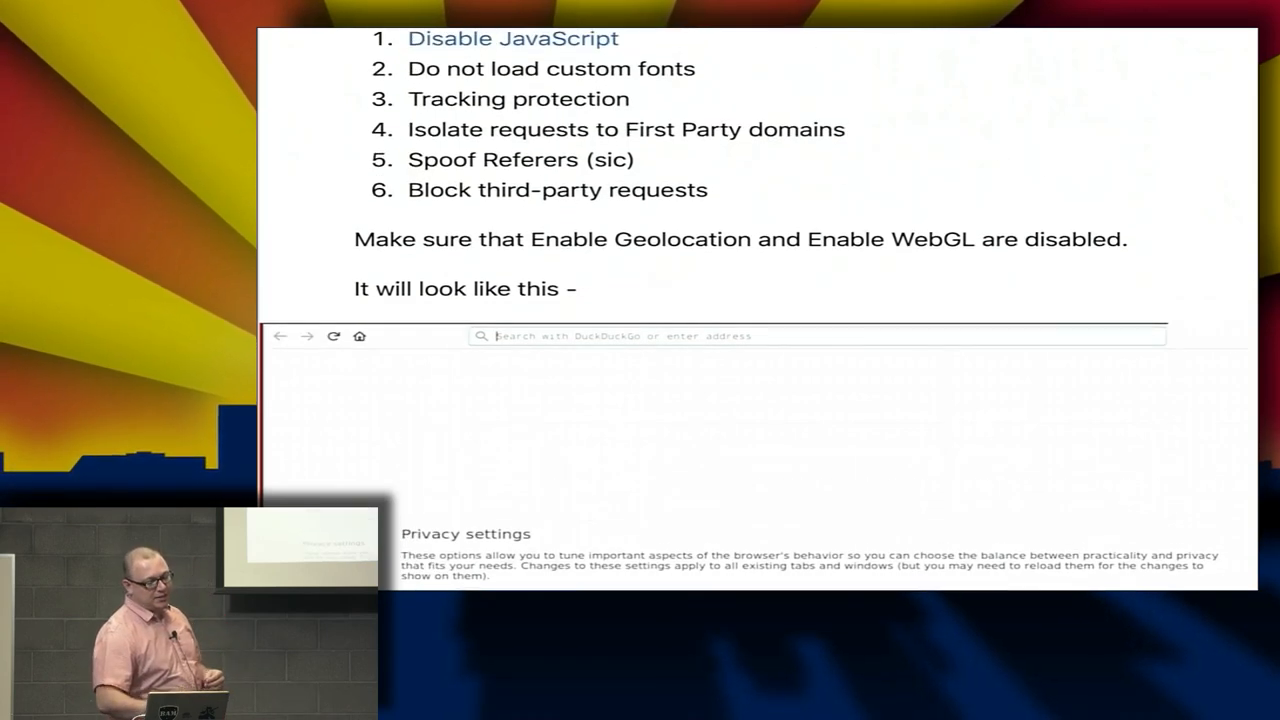
scroll("down", 3)
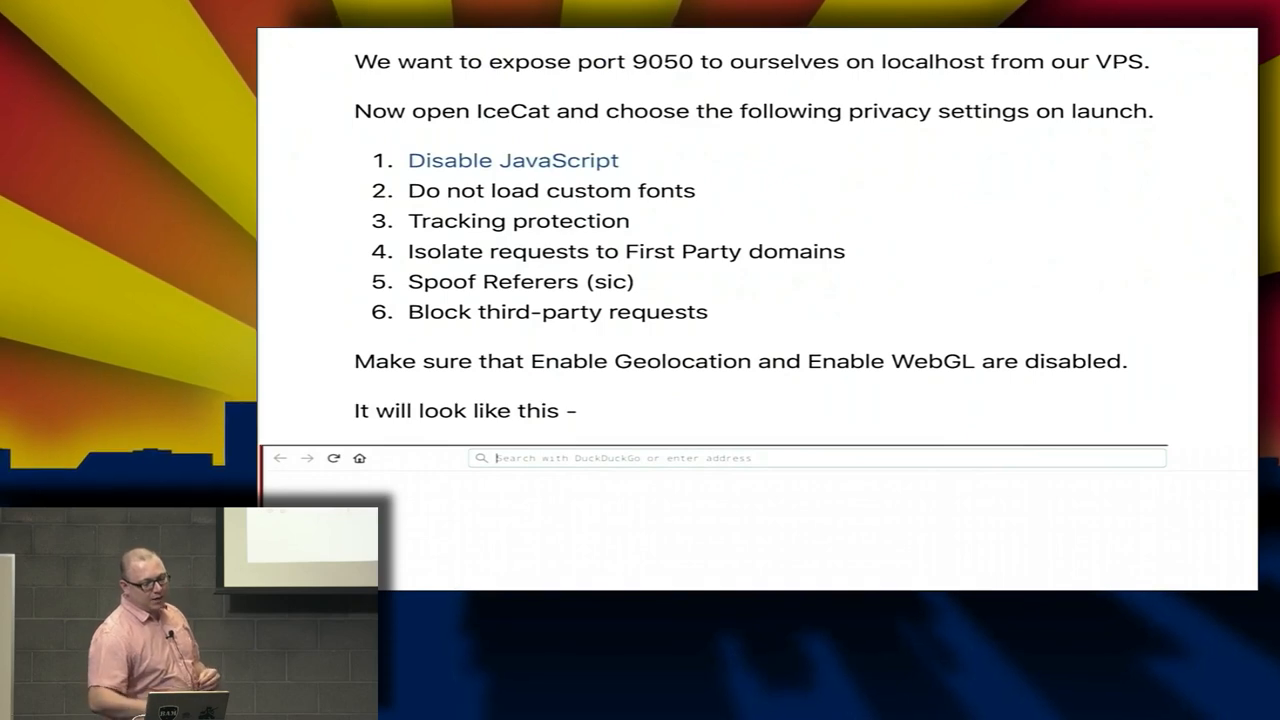
scroll("down", 3)
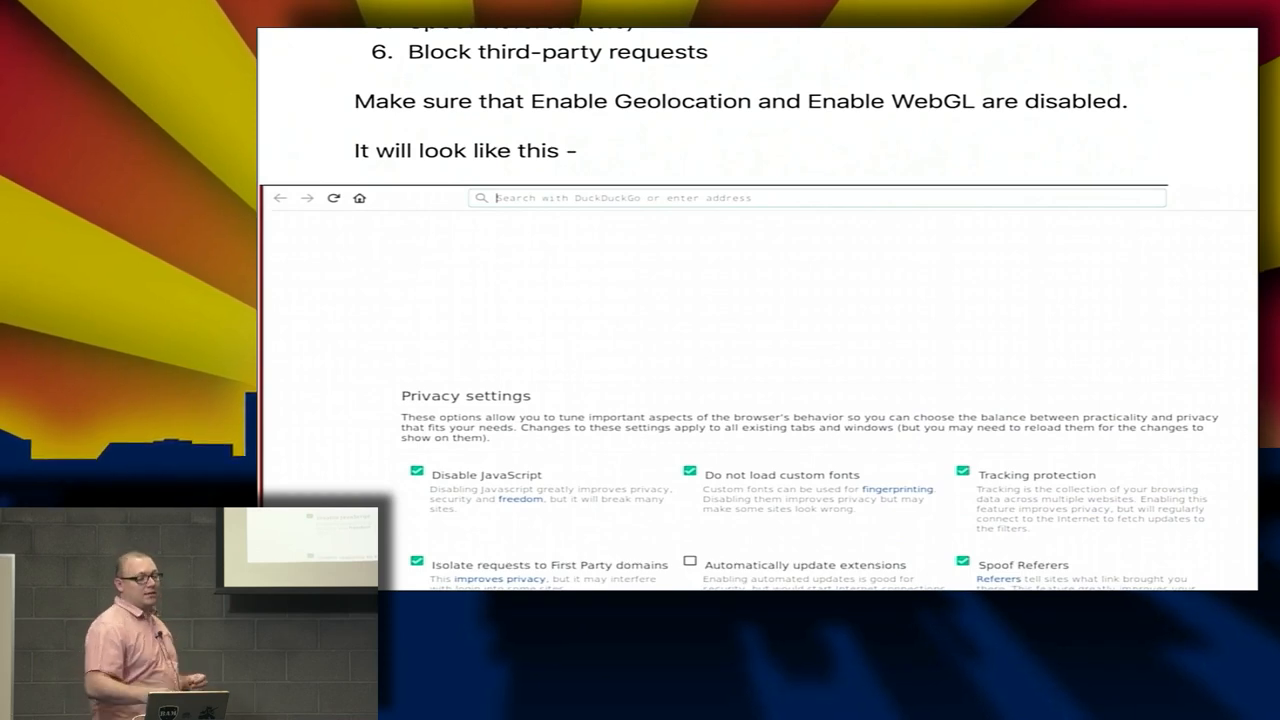
Step: Scroll past the proxy settings screenshot to the Test It All! curl command
scroll("down", 3)
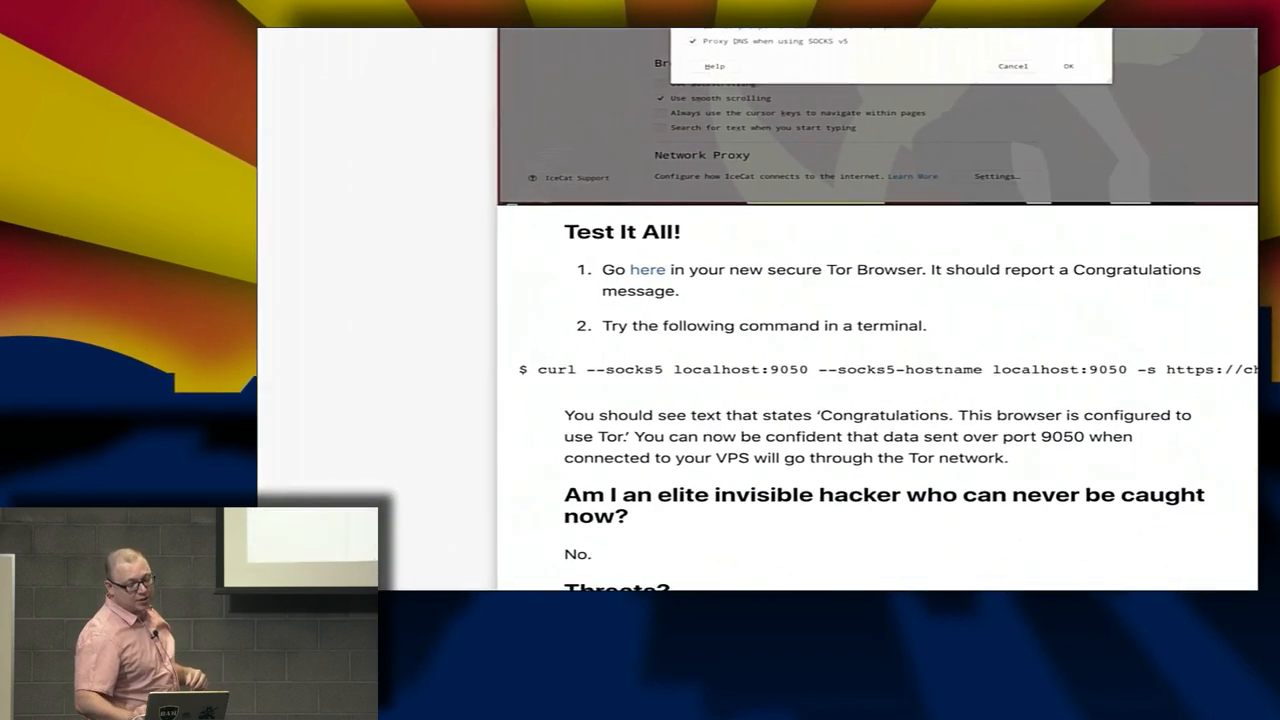
Step: Scroll to the 'Am I an elite invisible hacker' and Threats? sections on CSS vulnerabilities
scroll("down", 3)
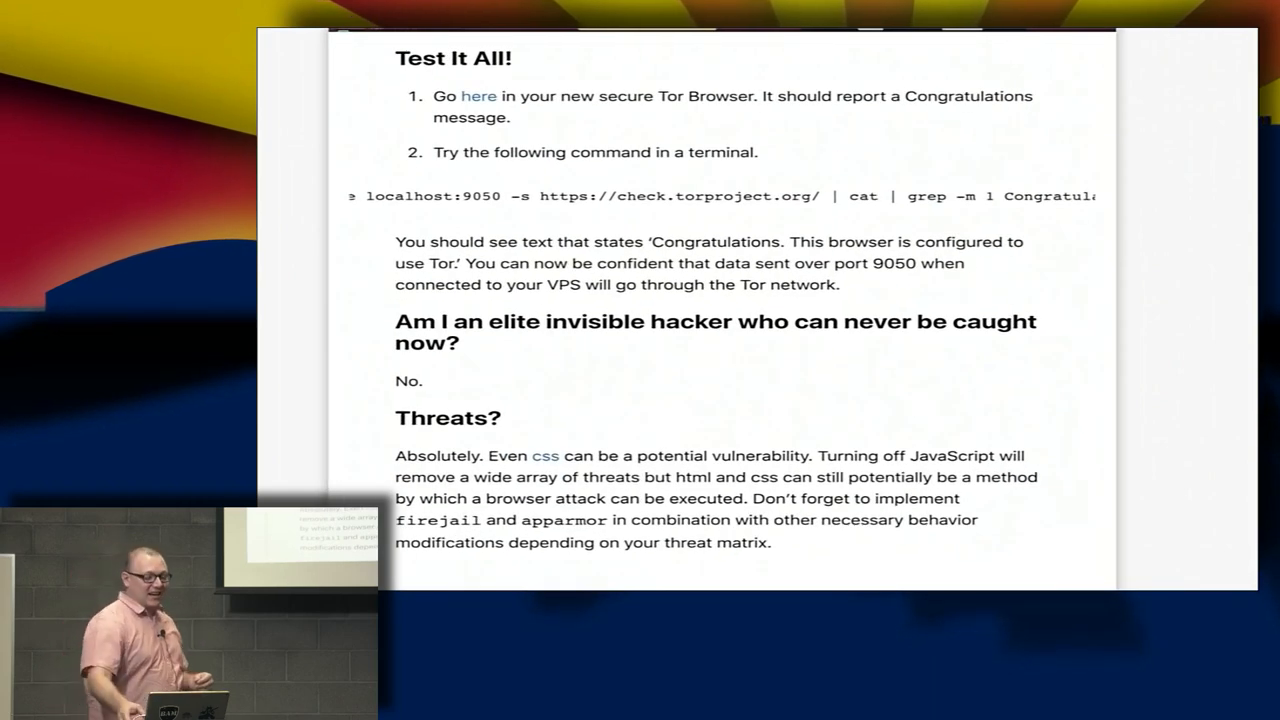
Step: Scroll the Bugzilla bug 574059 (CVE-2010-2752) page down to its patch attachments
scroll("down", 3)
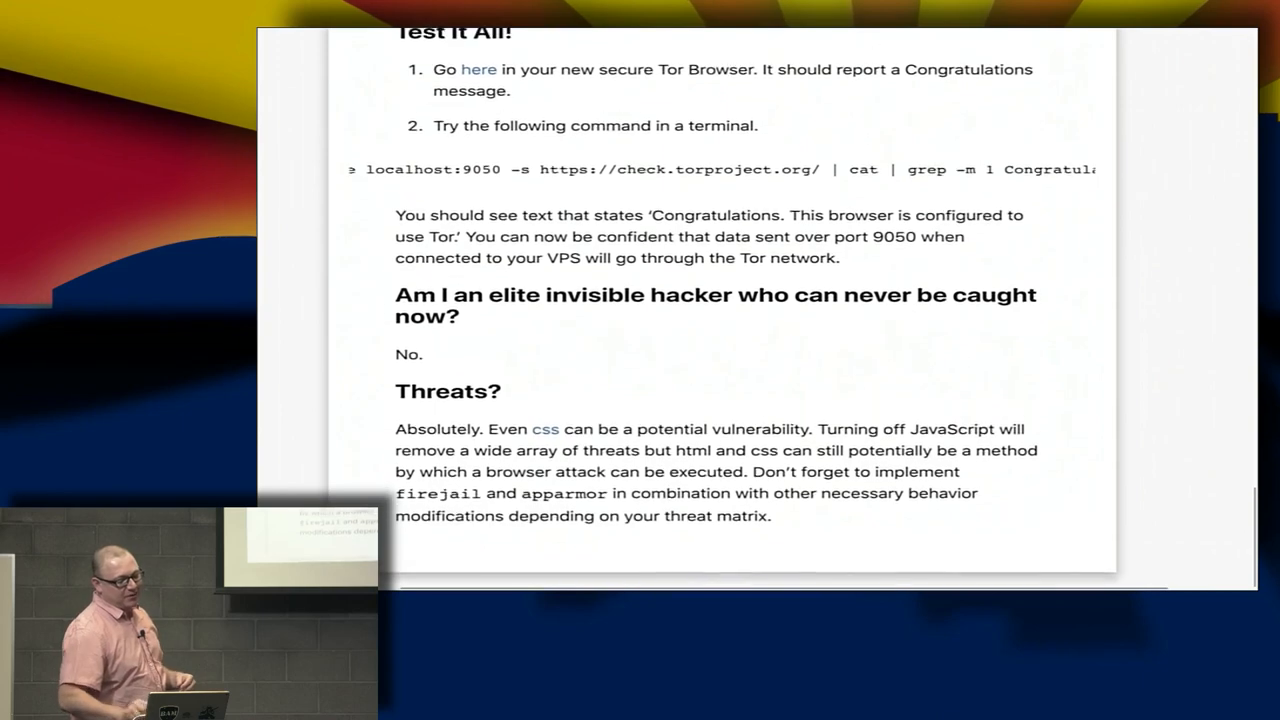
scroll("down", 3)
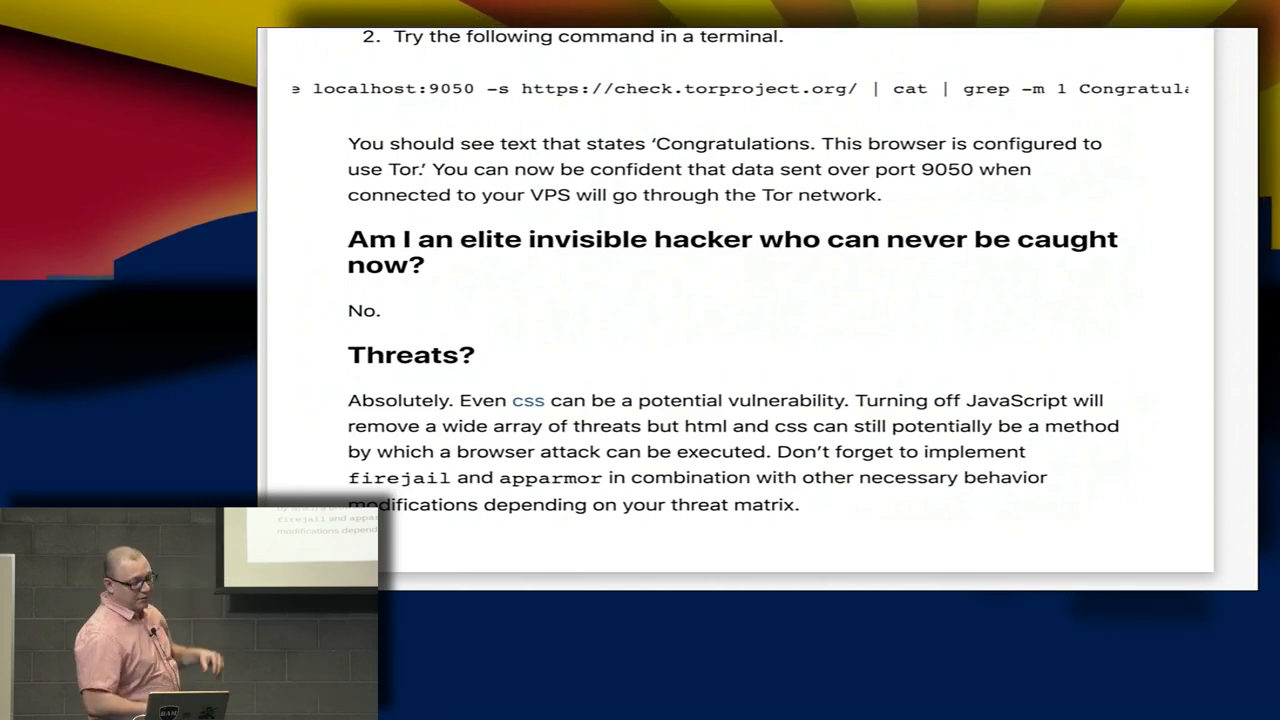
right_click(528, 400)
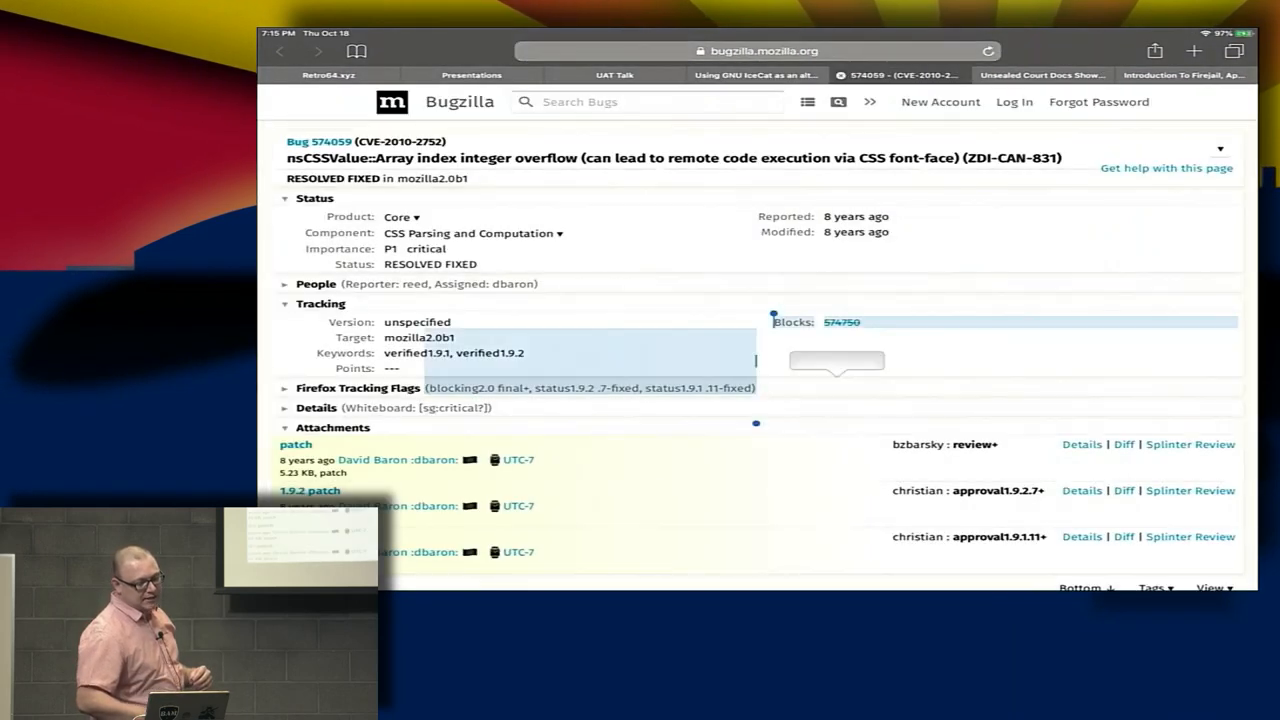
scroll("down", 3)
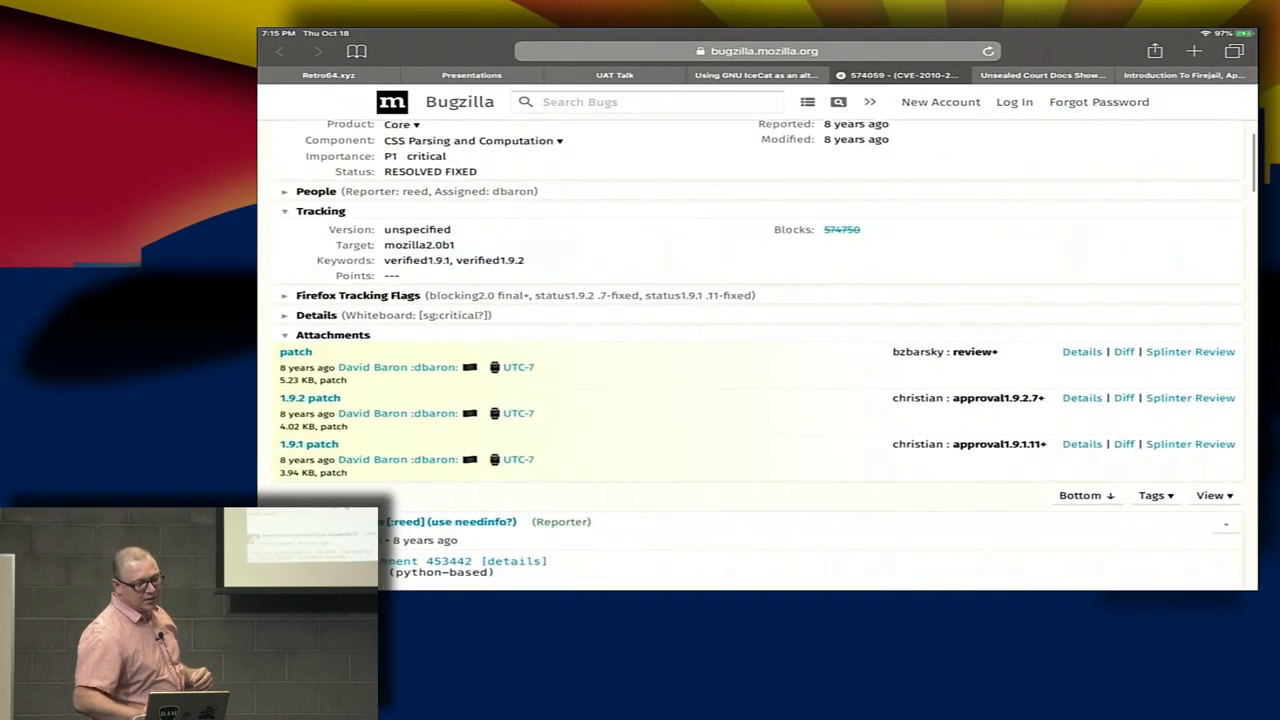